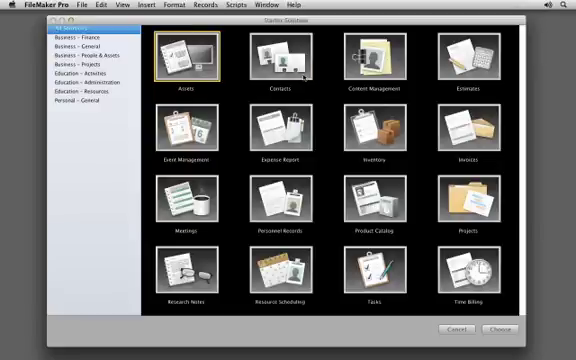
# Step: Select the Assets starter solution and choose it to create a new database
pyautogui.click(372, 136)
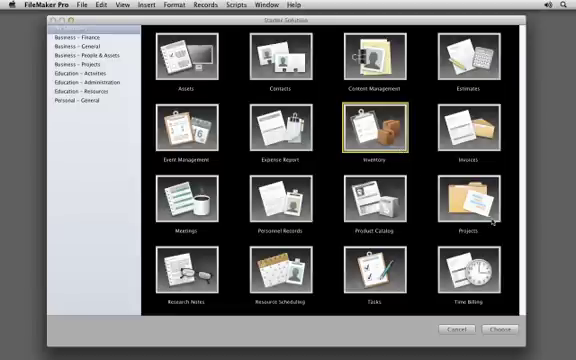
pyautogui.click(470, 200)
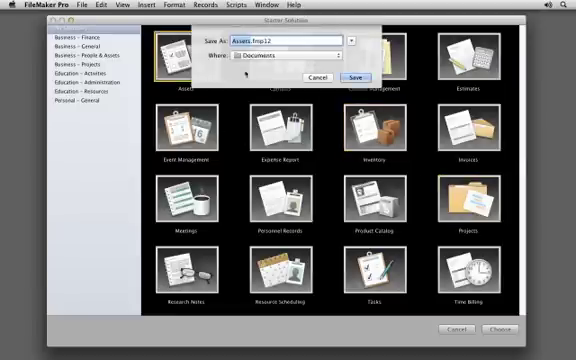
# Step: Save the new Assets database file so it opens with its sample asset list
pyautogui.click(356, 78)
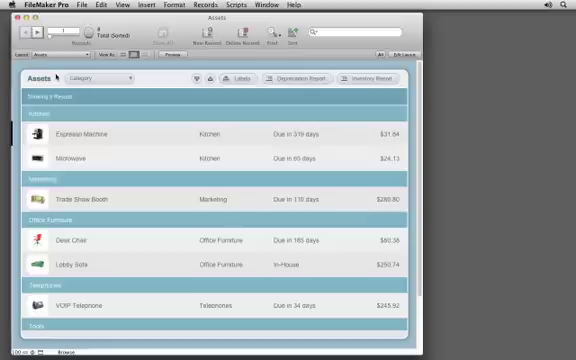
# Step: Start importing asset records from a file via File > Import Records
pyautogui.click(80, 4)
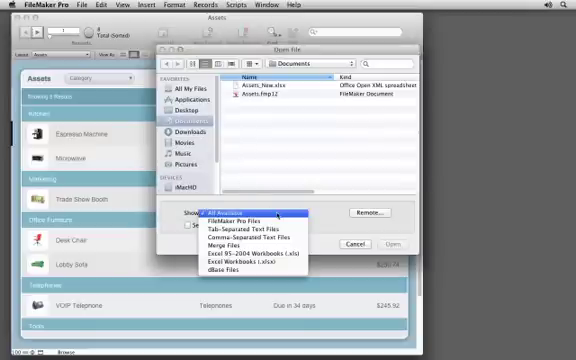
pyautogui.moveTo(250, 260)
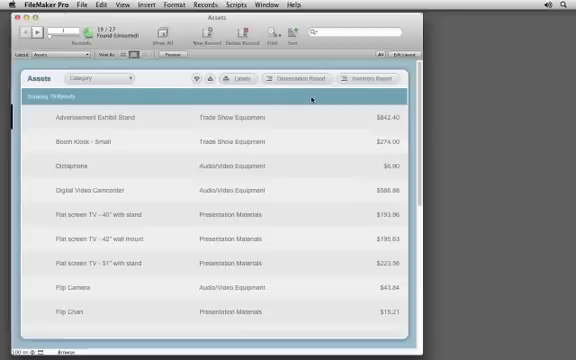
# Step: Quick Find 'chair' and show the Lobby Chair record's category choices
pyautogui.write('chair')
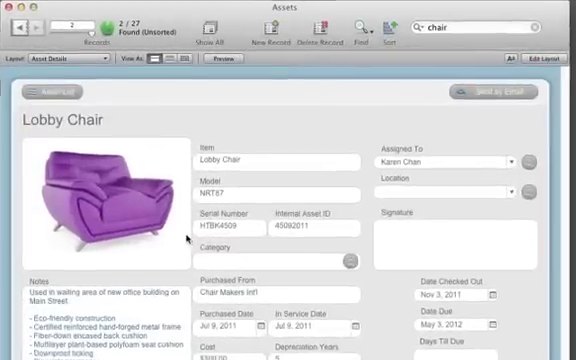
pyautogui.click(352, 258)
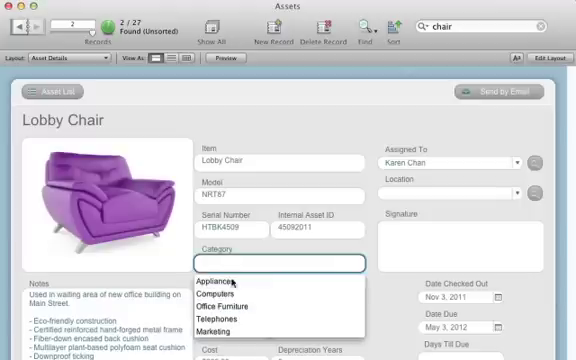